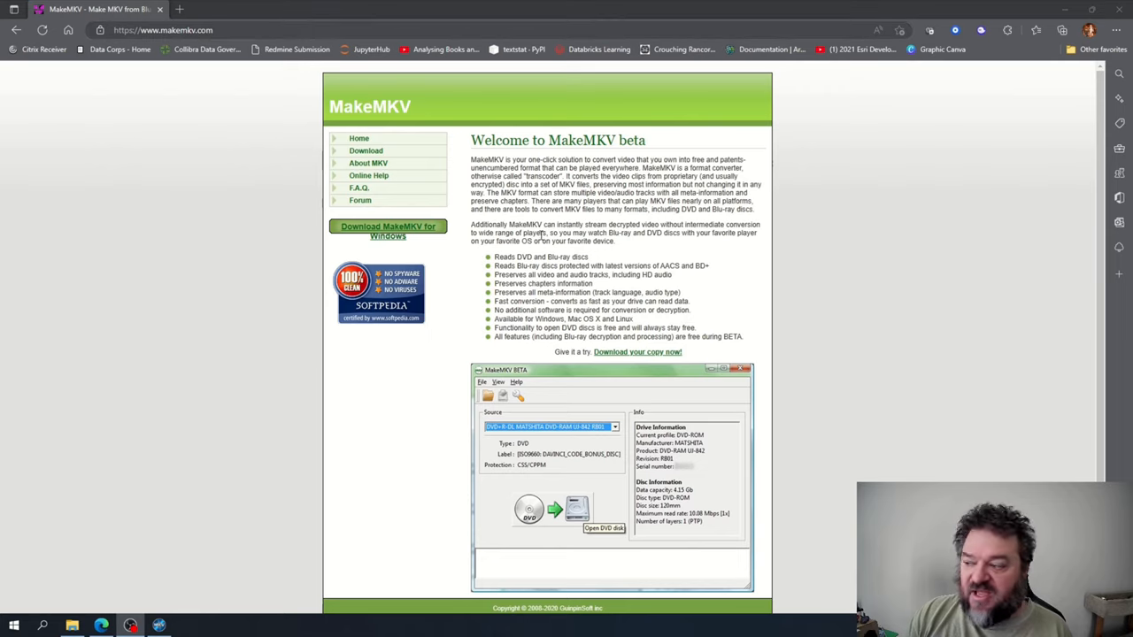
mouse_move(447, 230)
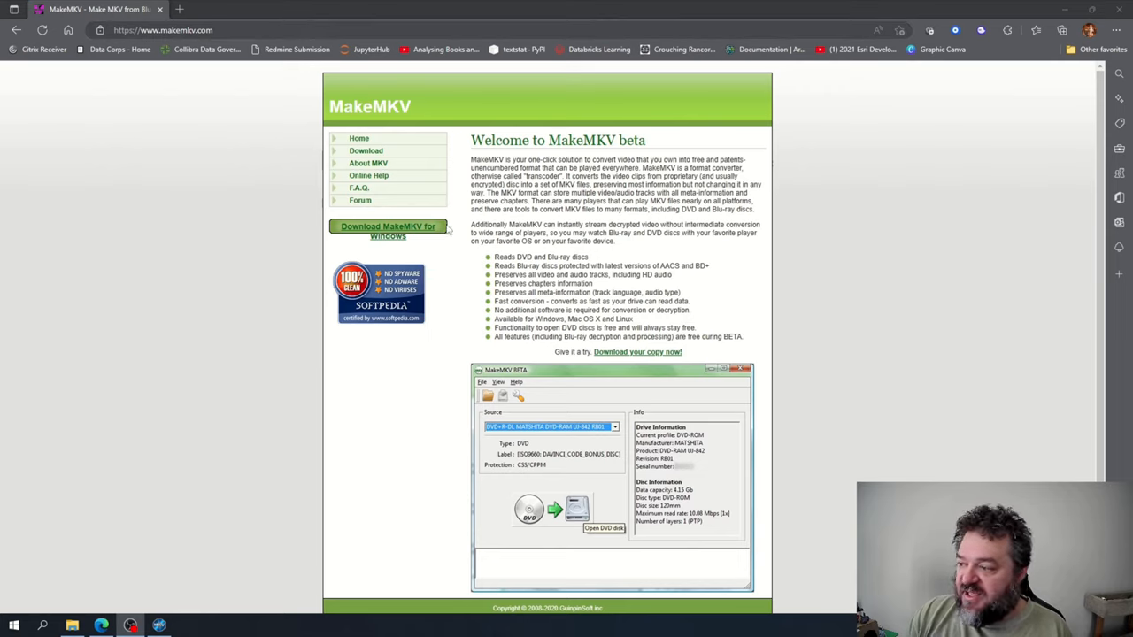
- Download the MakeMKV 1.17.2 Windows installer, then go to the MakeMKV download page
left_click(387, 230)
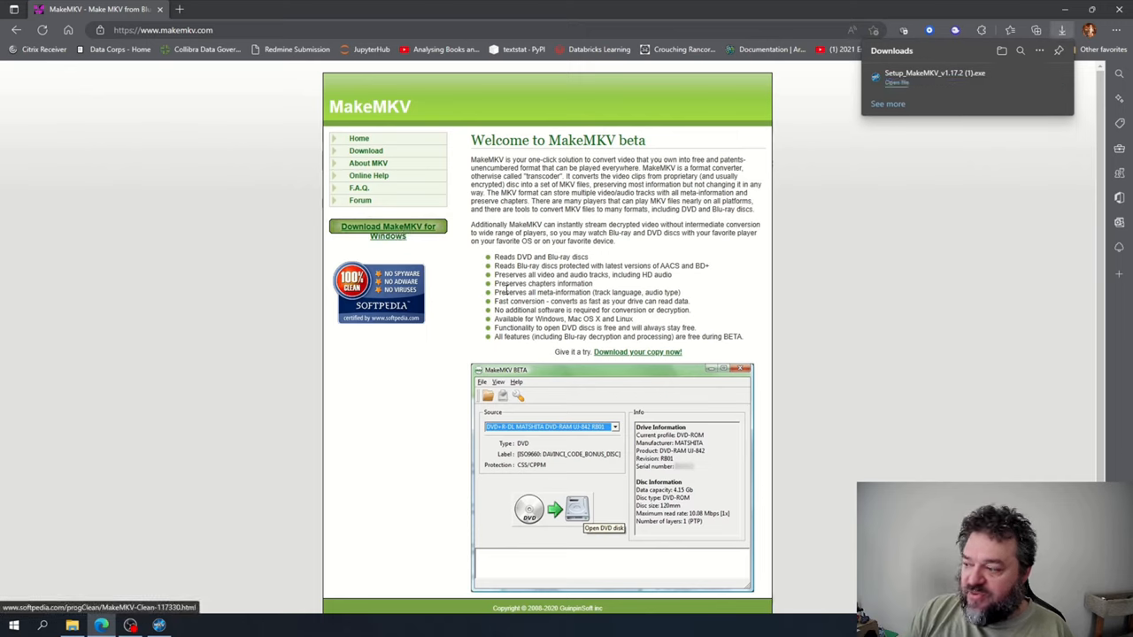
left_click(365, 151)
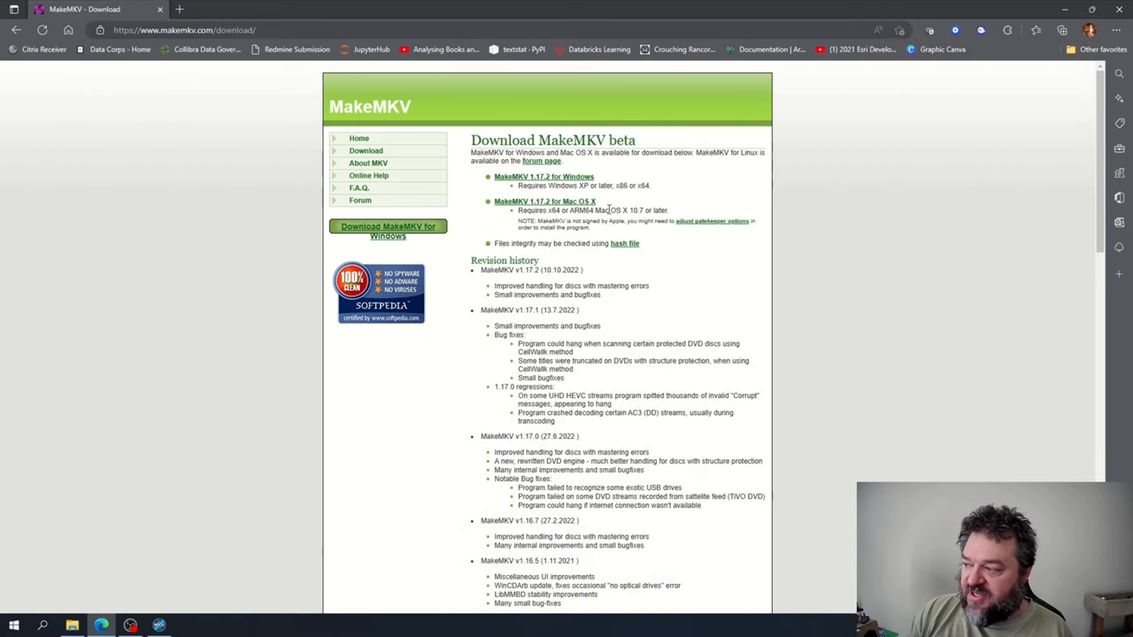
mouse_move(597, 221)
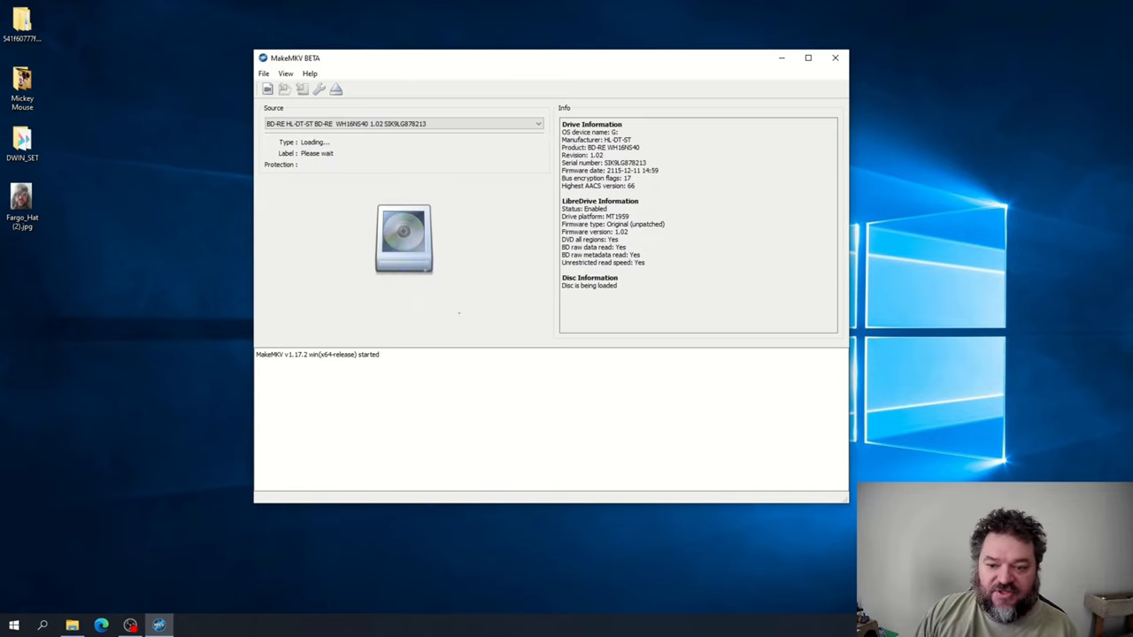
mouse_move(442, 289)
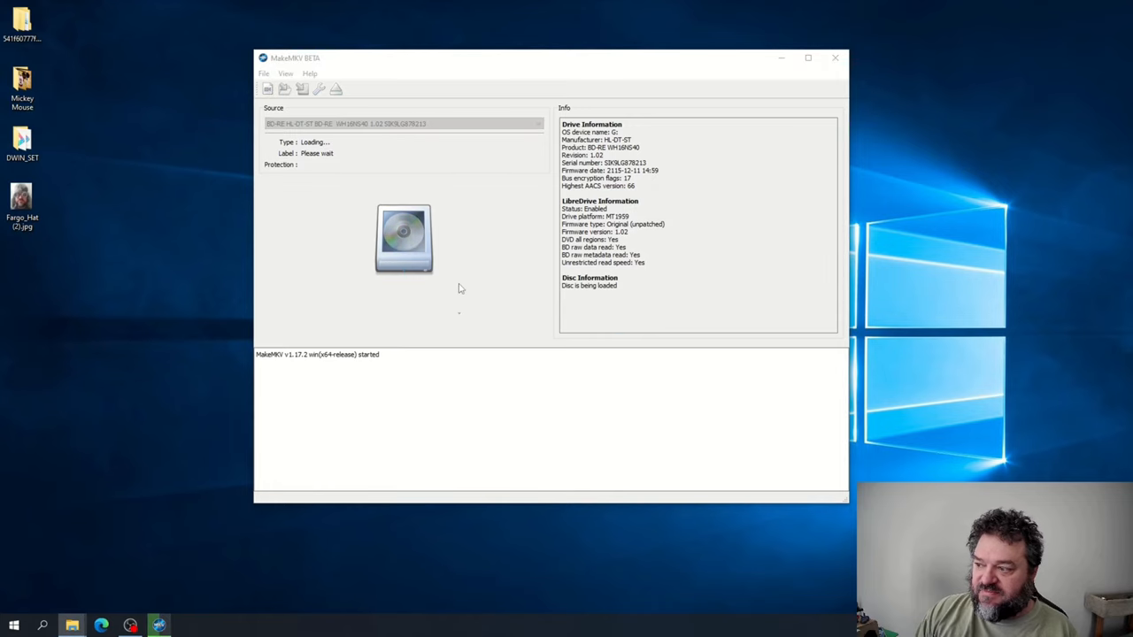
mouse_move(14, 259)
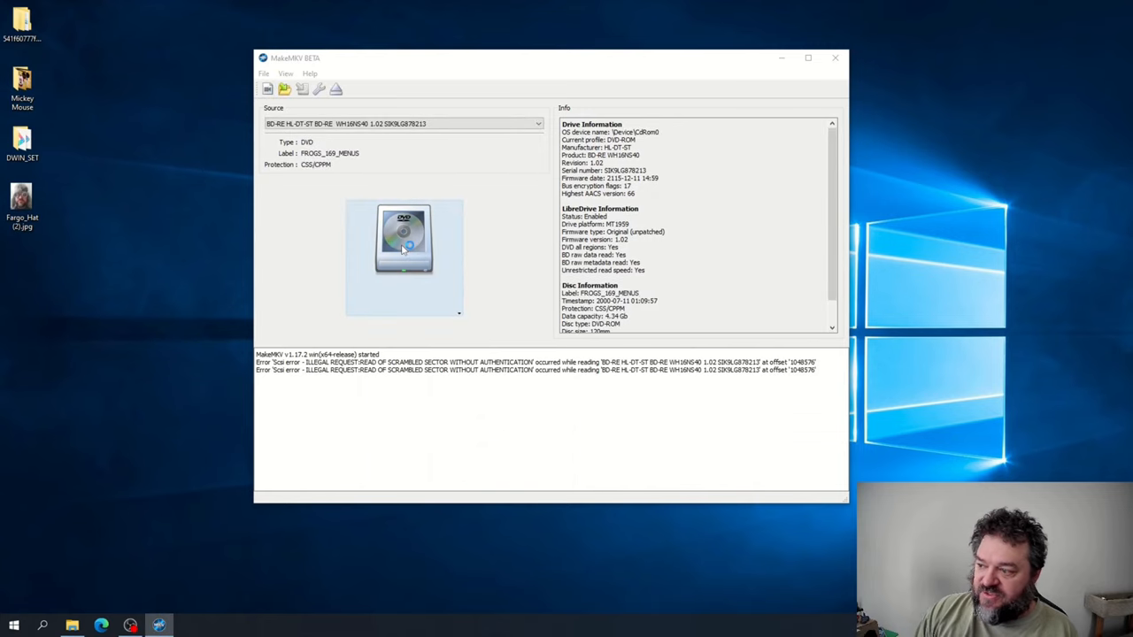
- Open the FROGS_169_MENUS DVD from its drive icon so MakeMKV lists its two titles
left_click(285, 89)
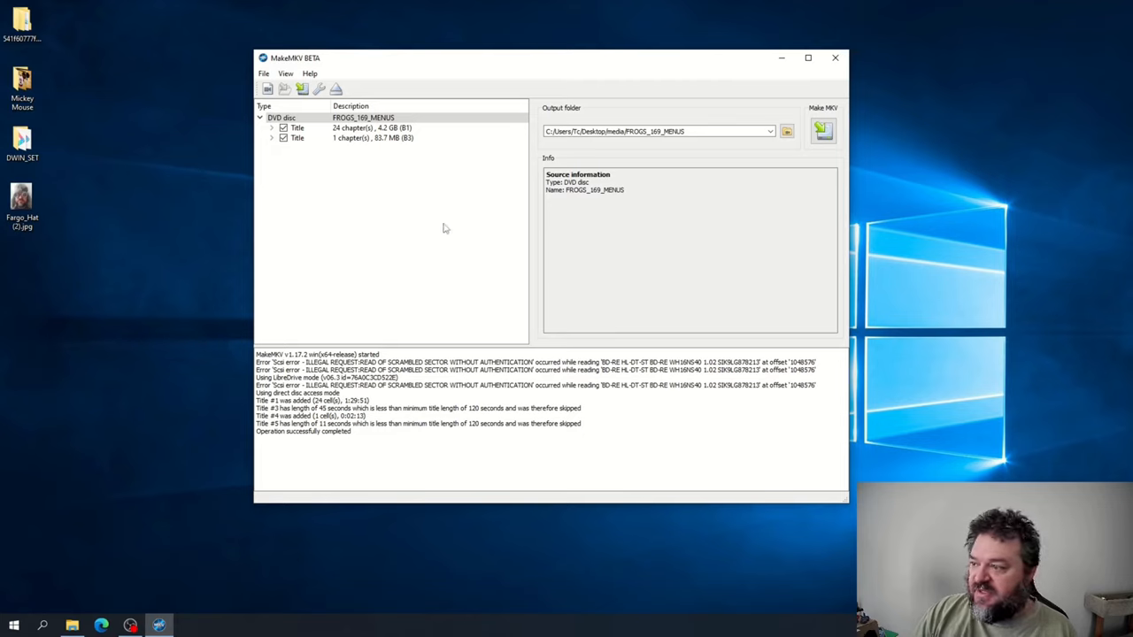
mouse_move(351, 176)
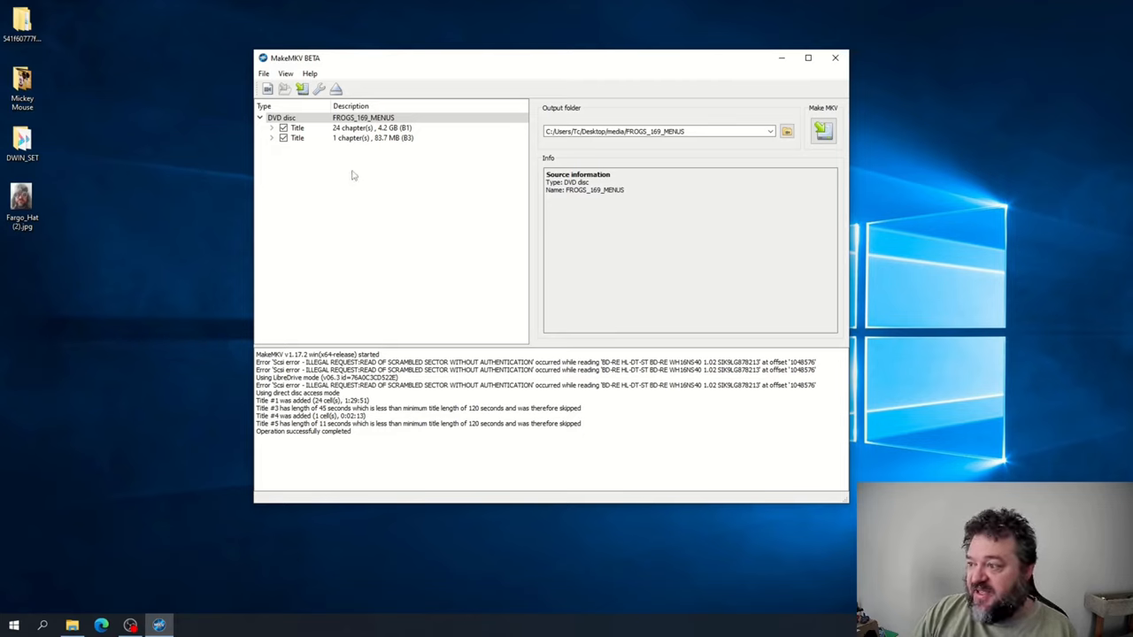
mouse_move(348, 209)
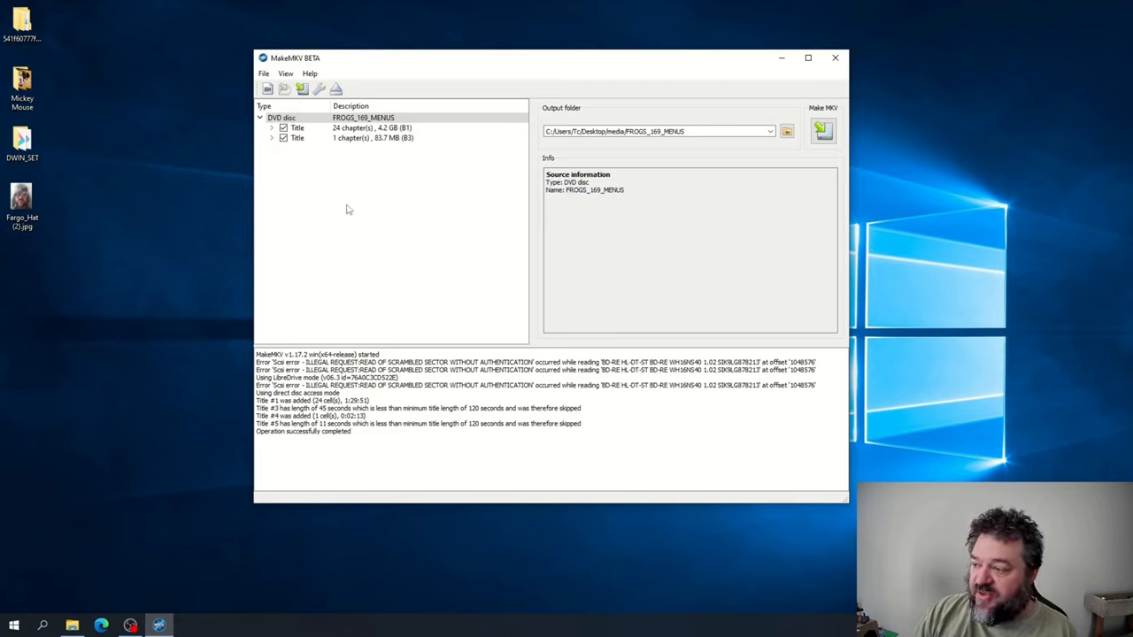
- Select the 4.2 GB main title and expand it to show its audio and subtitle tracks
left_click(372, 127)
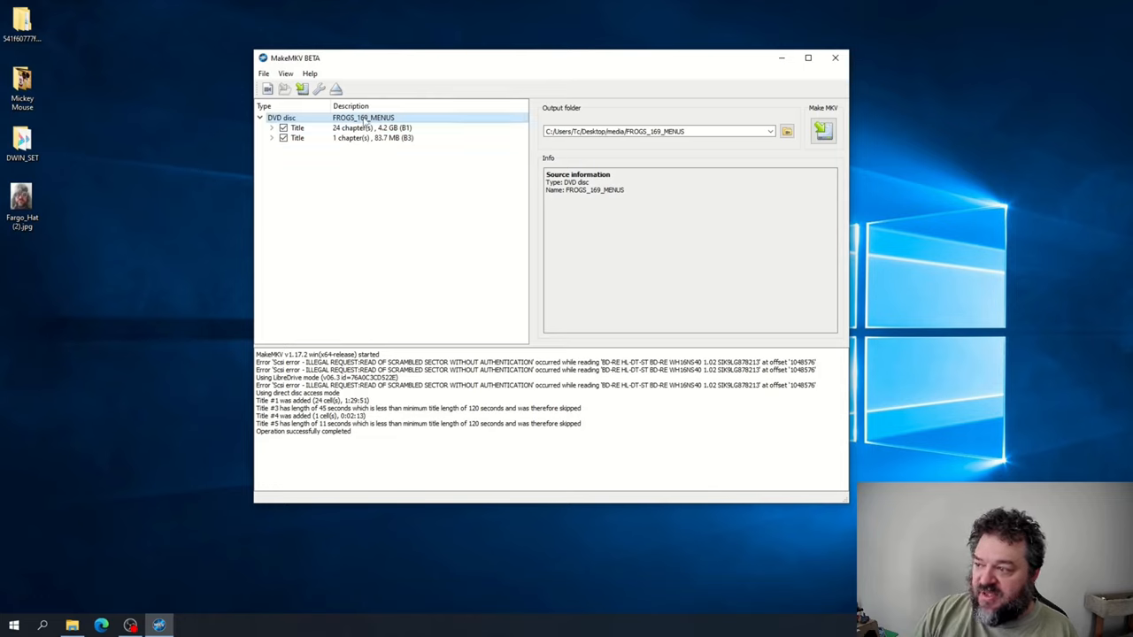
left_click(372, 128)
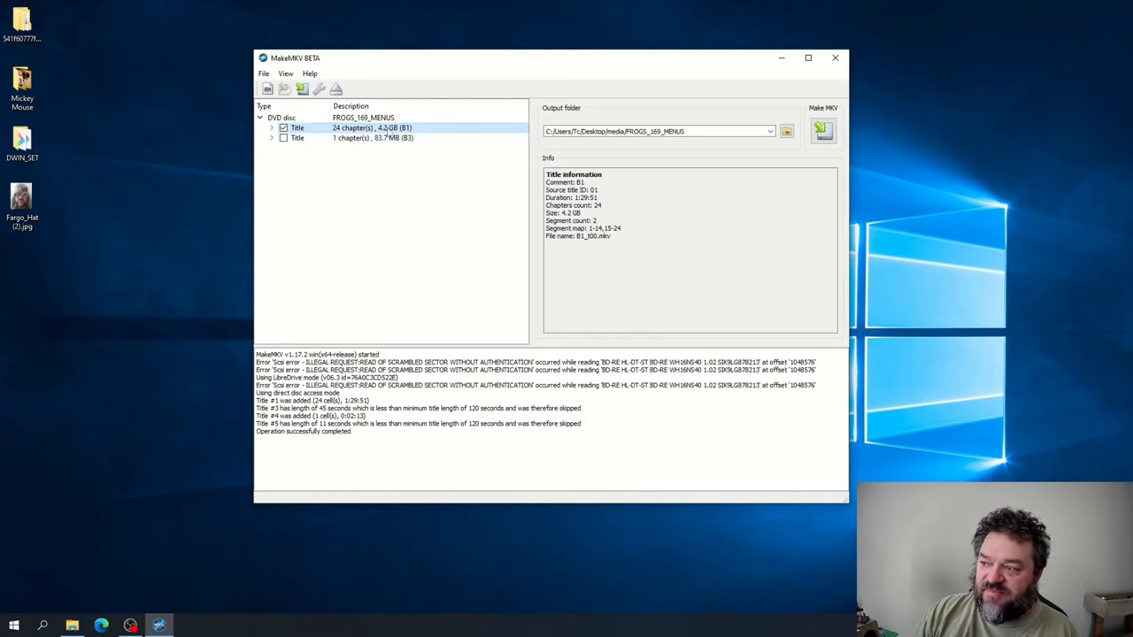
left_click(271, 128)
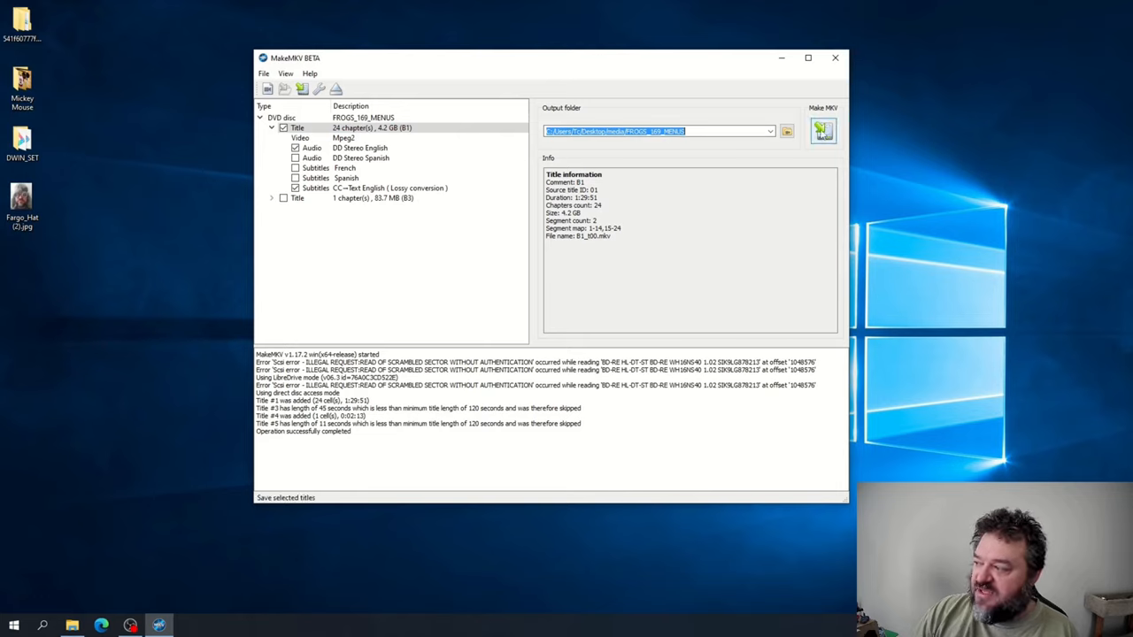
- Start the MKV rip and approve creating the FROGS_169_MENUS output folder
left_click(822, 130)
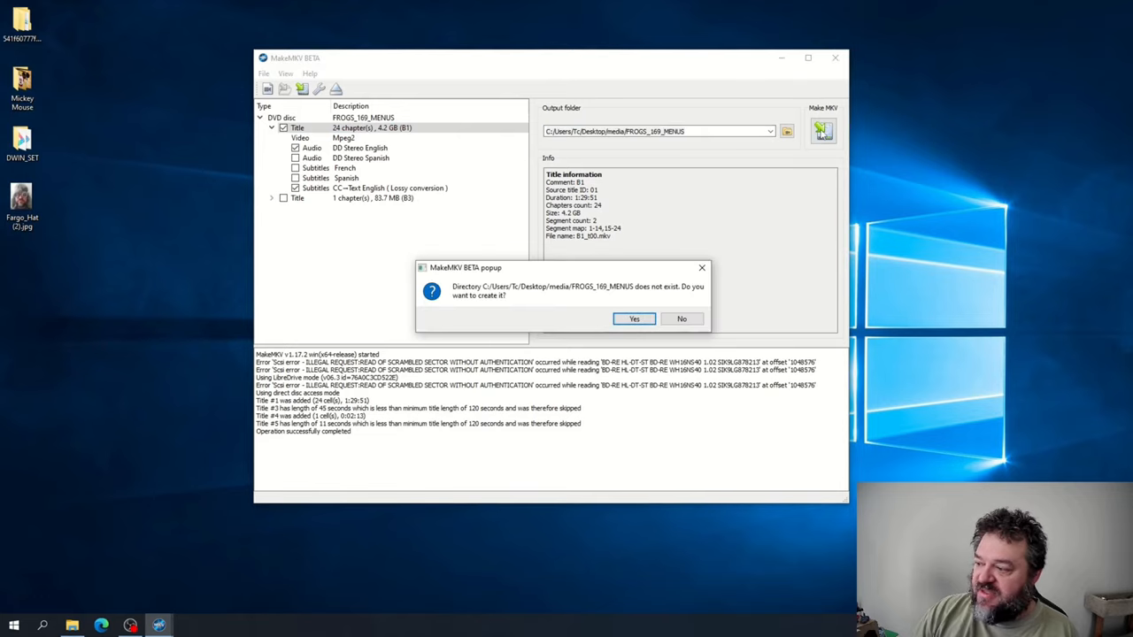
mouse_move(633, 319)
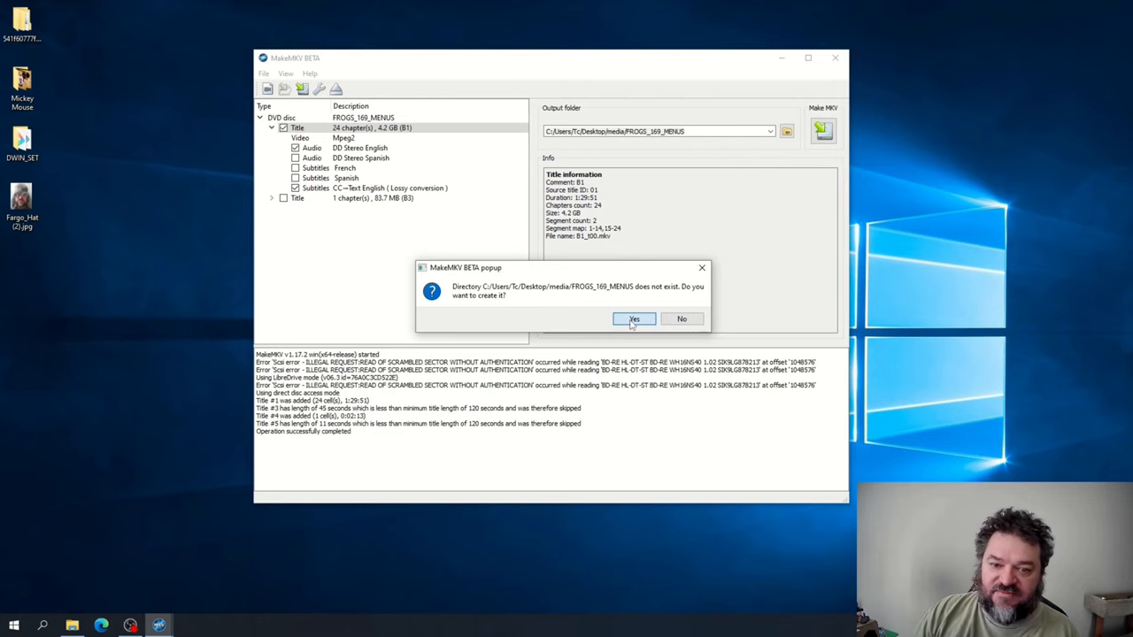
left_click(633, 318)
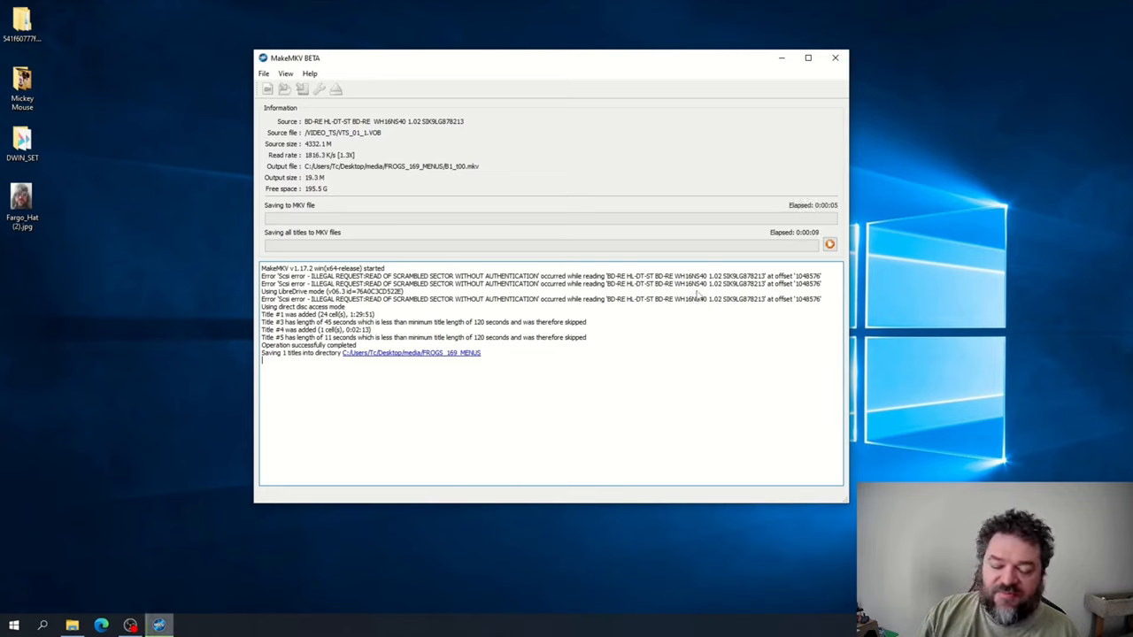
mouse_move(606, 311)
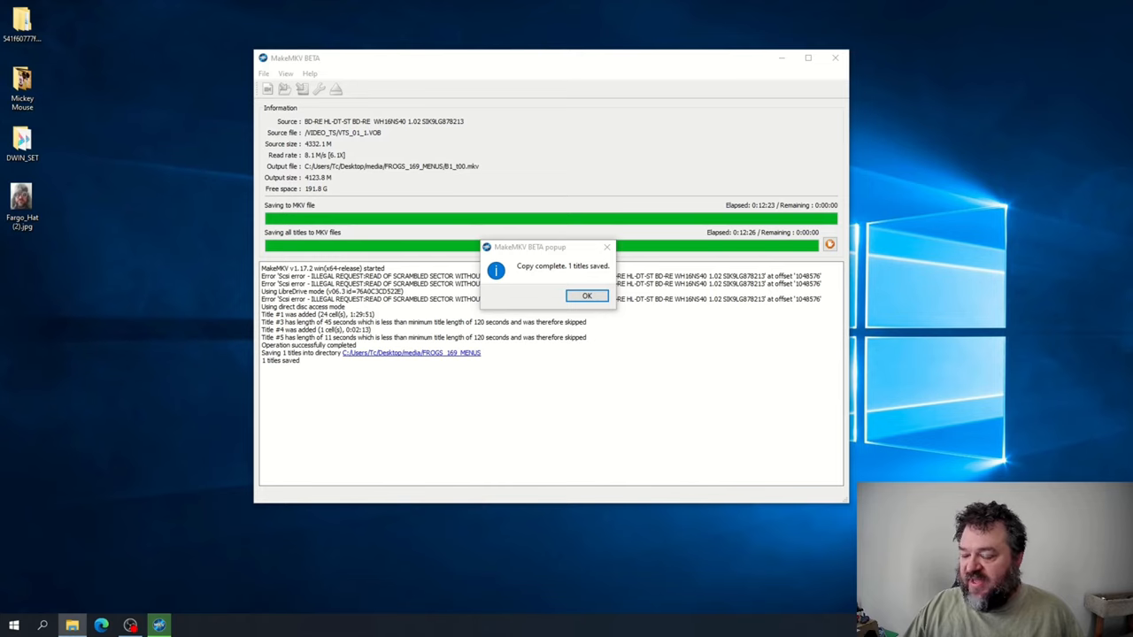
mouse_move(440, 395)
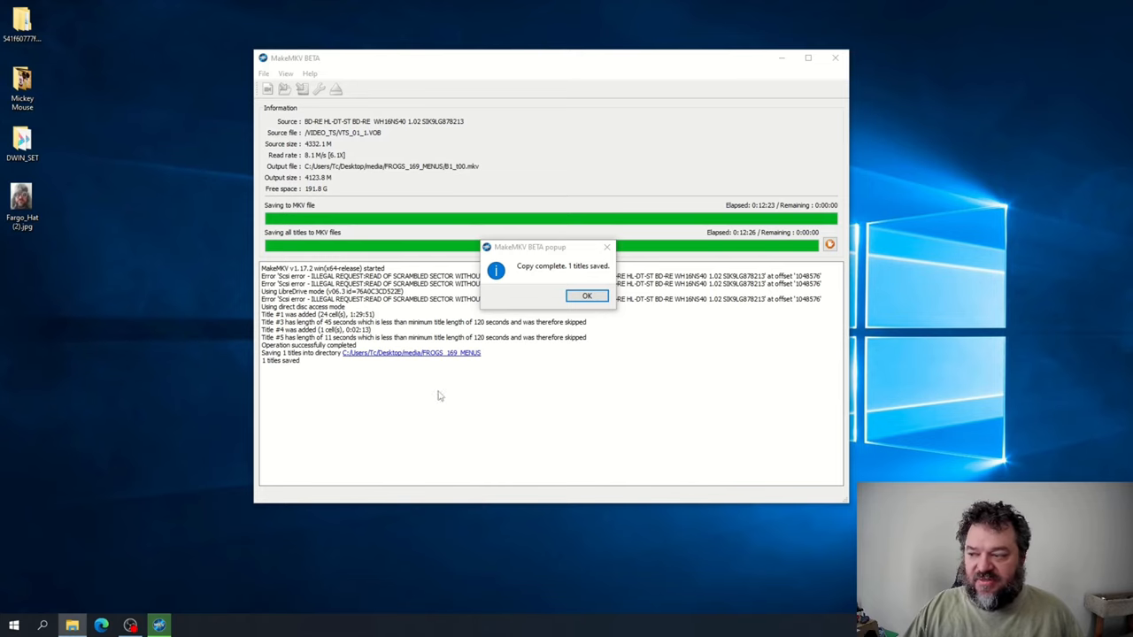
- Dismiss the 'Copy complete. 1 titles saved.' popup
left_click(587, 296)
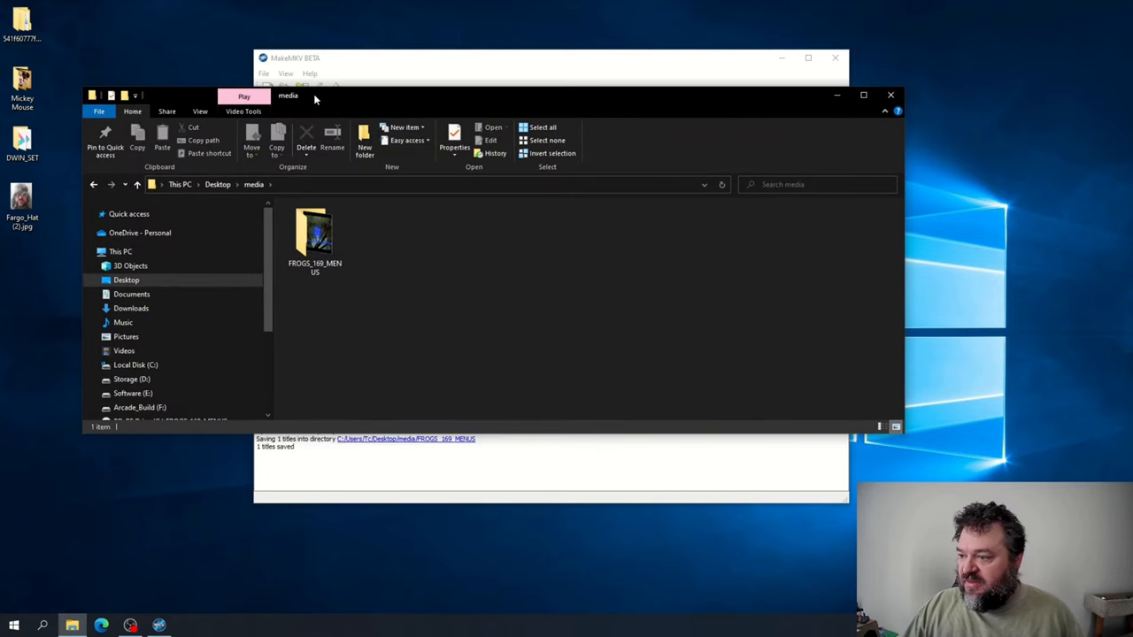
- Open the FROGS_169_MENUS folder in the media window and play B1_t00.mkv
left_click(314, 235)
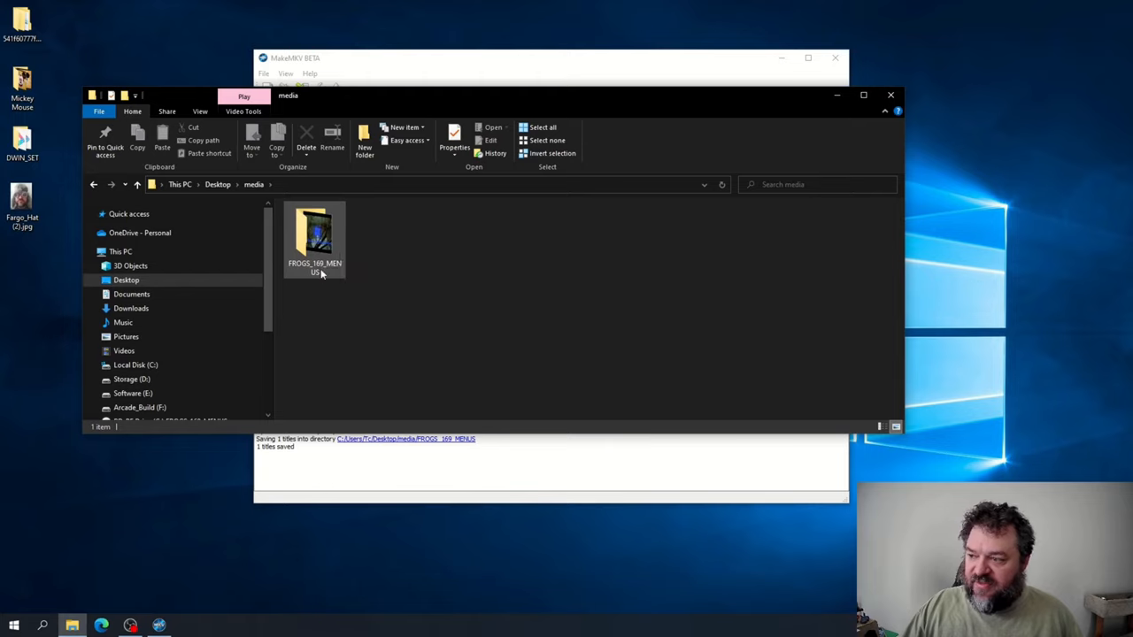
double_click(314, 239)
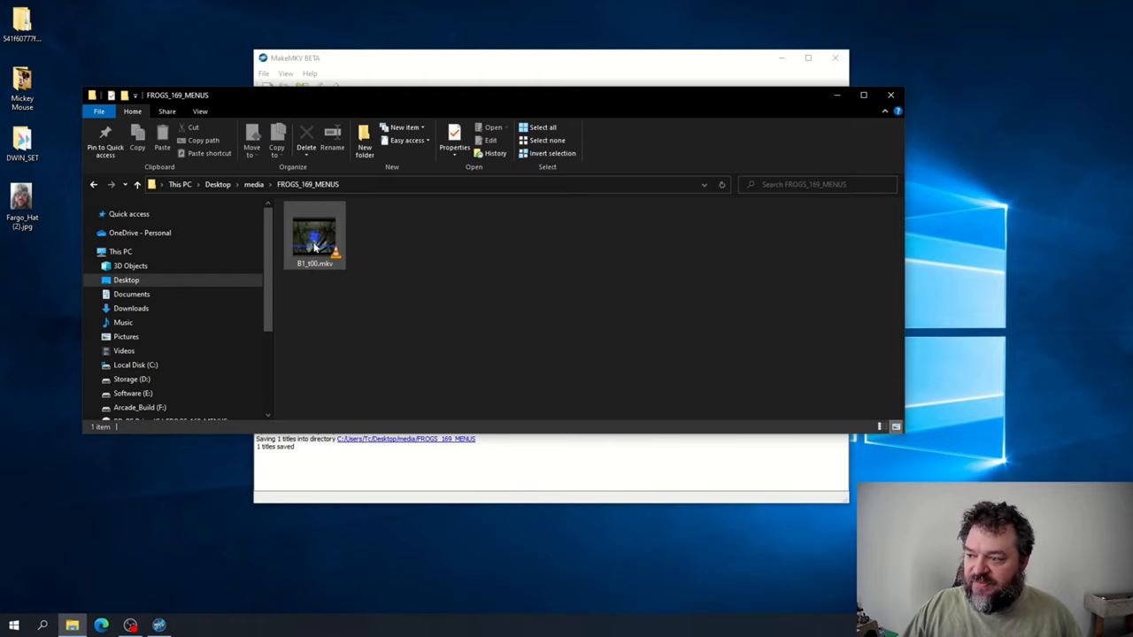
left_click(314, 235)
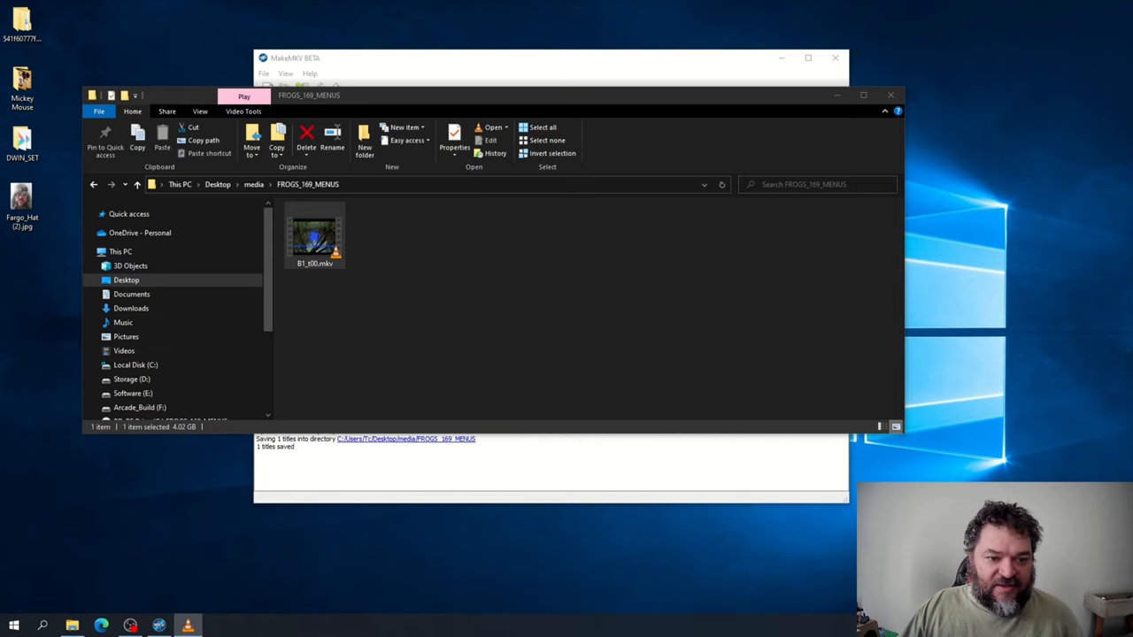
double_click(315, 234)
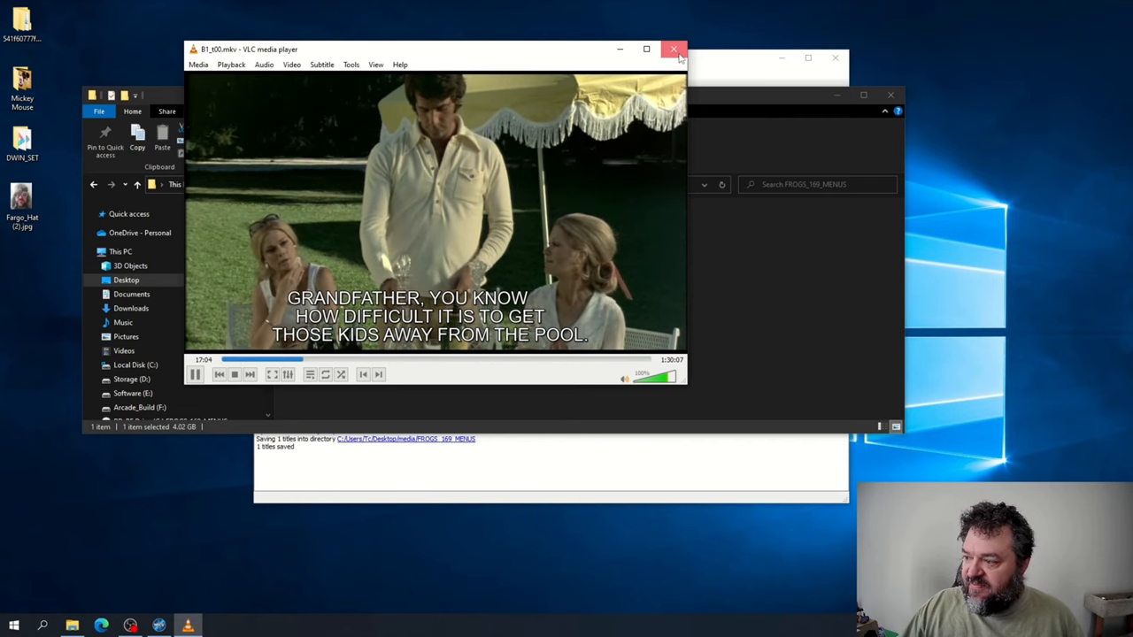
- Close VLC after checking playback with English subtitles
left_click(674, 48)
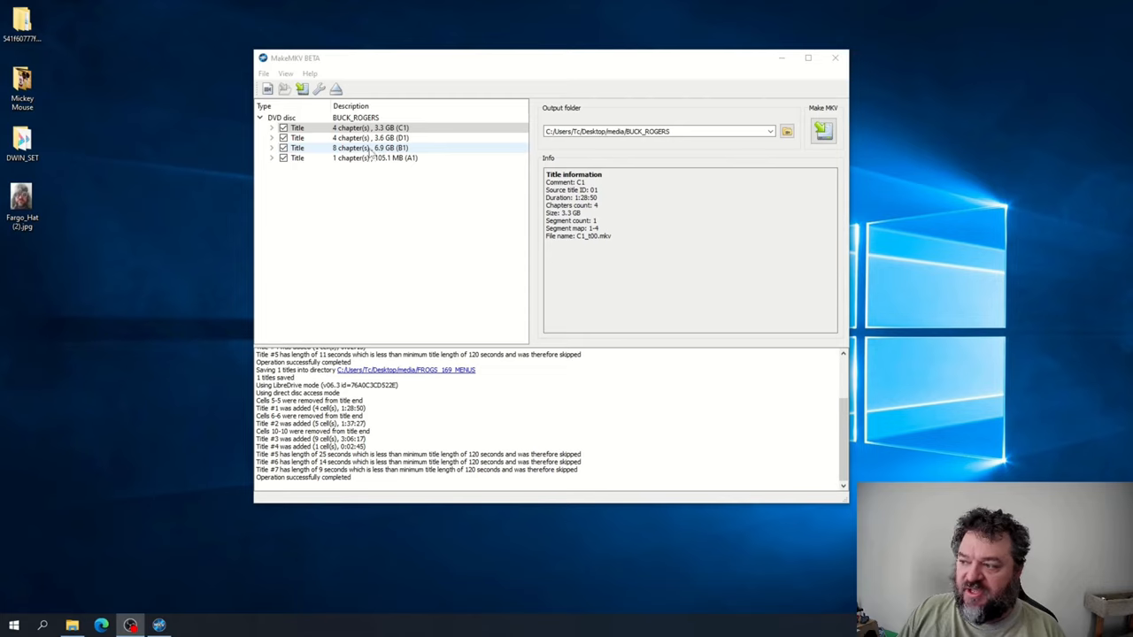
mouse_move(370, 152)
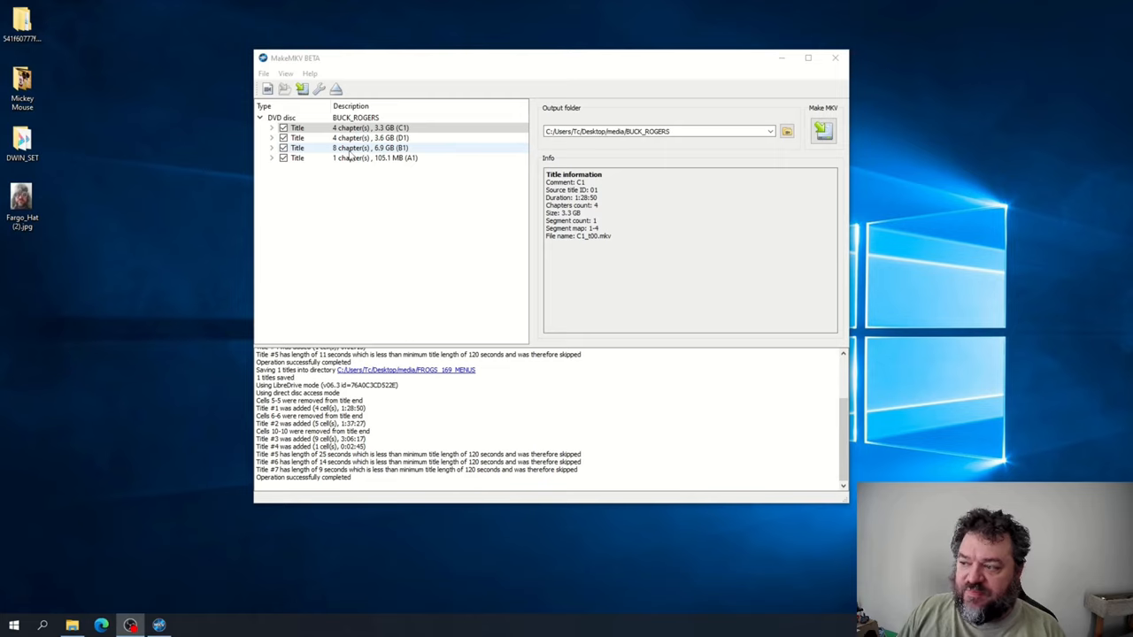
mouse_move(349, 156)
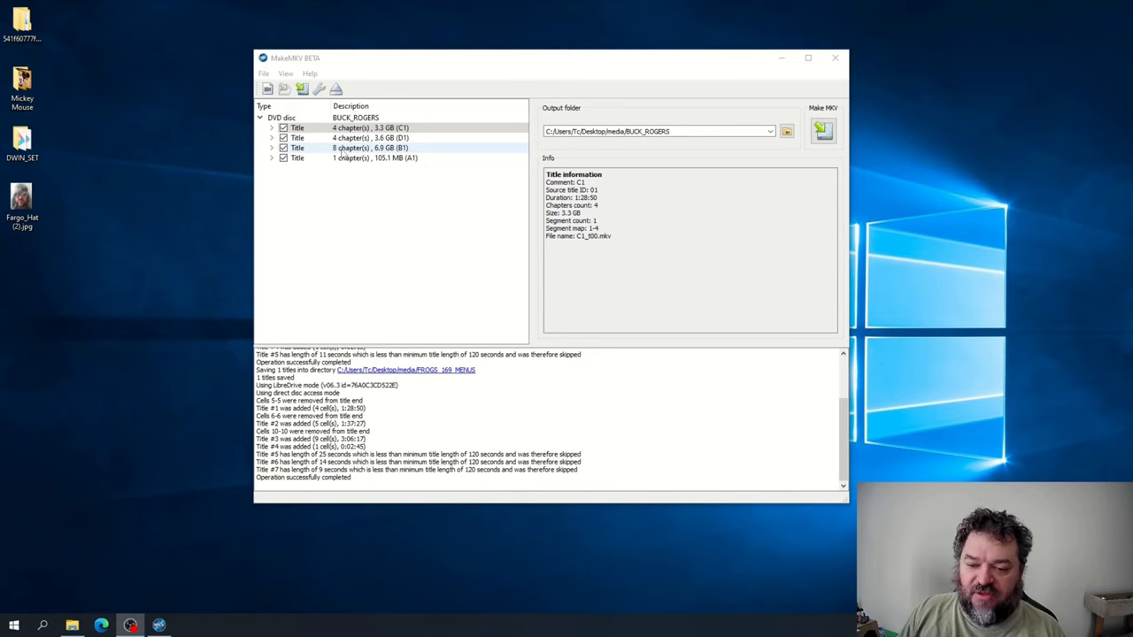
mouse_move(343, 155)
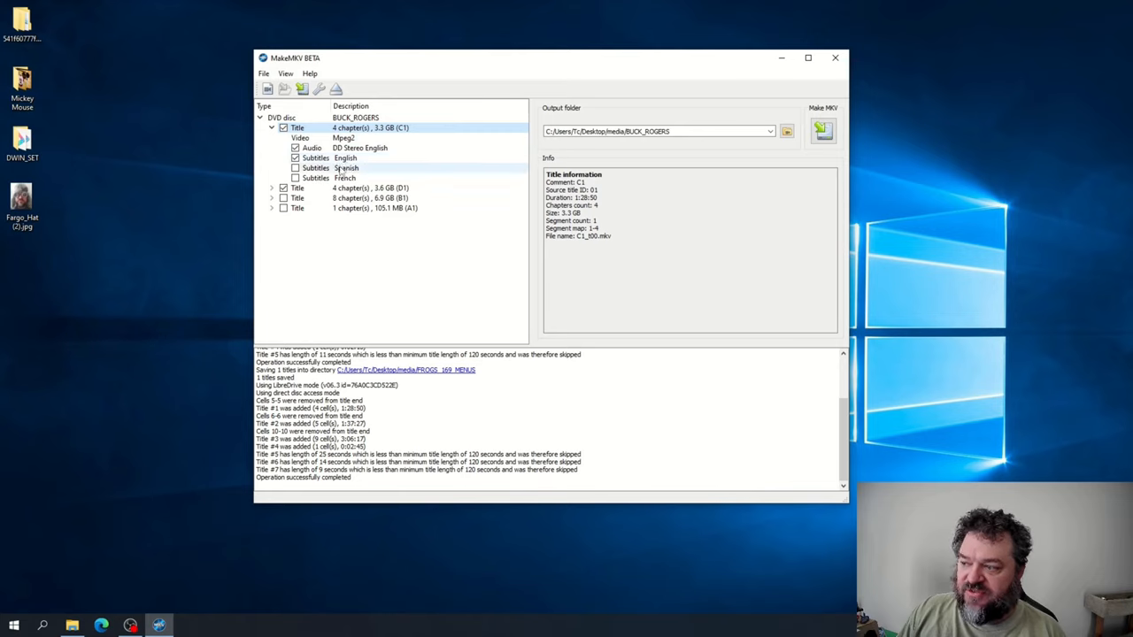
- Expand the second 4-chapter BUCK_ROGERS title to show its tracks
left_click(272, 187)
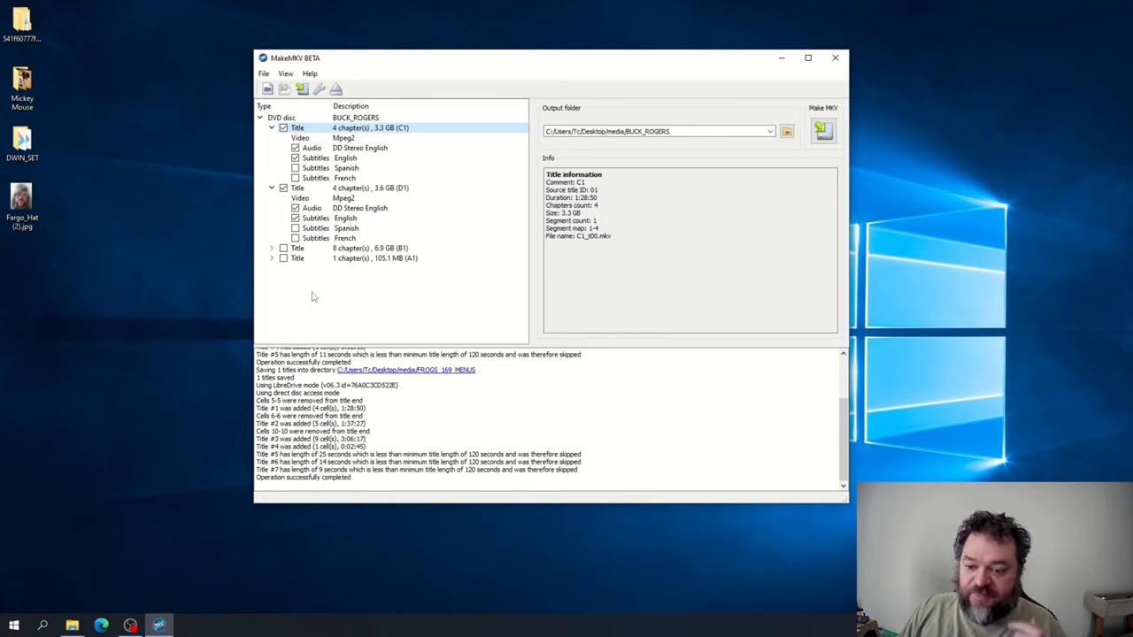
mouse_move(823, 131)
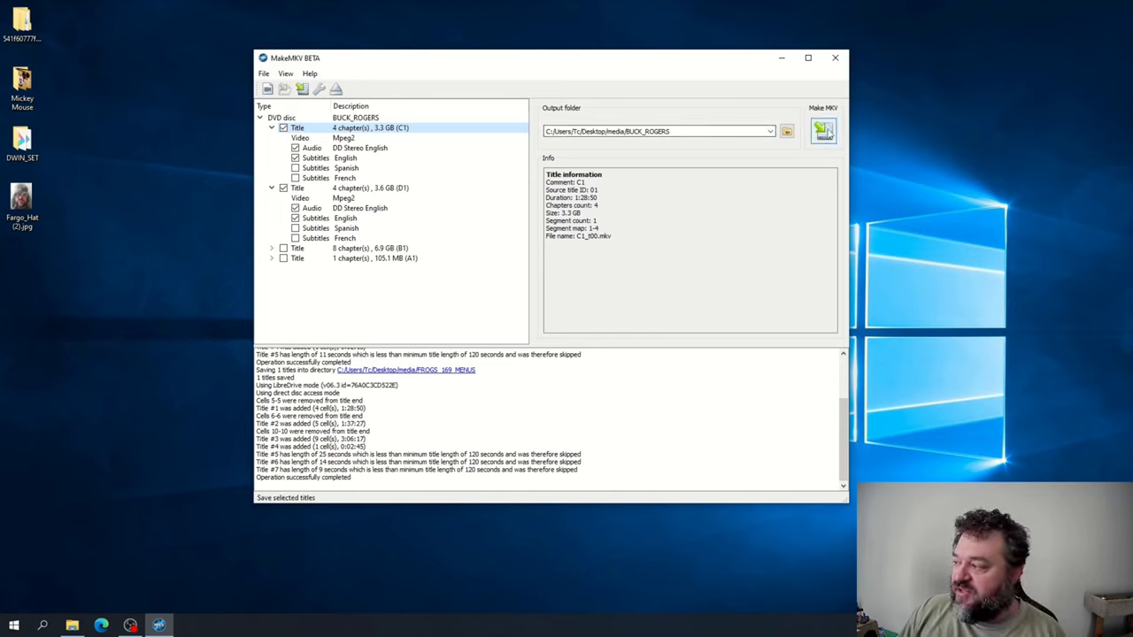
mouse_move(823, 130)
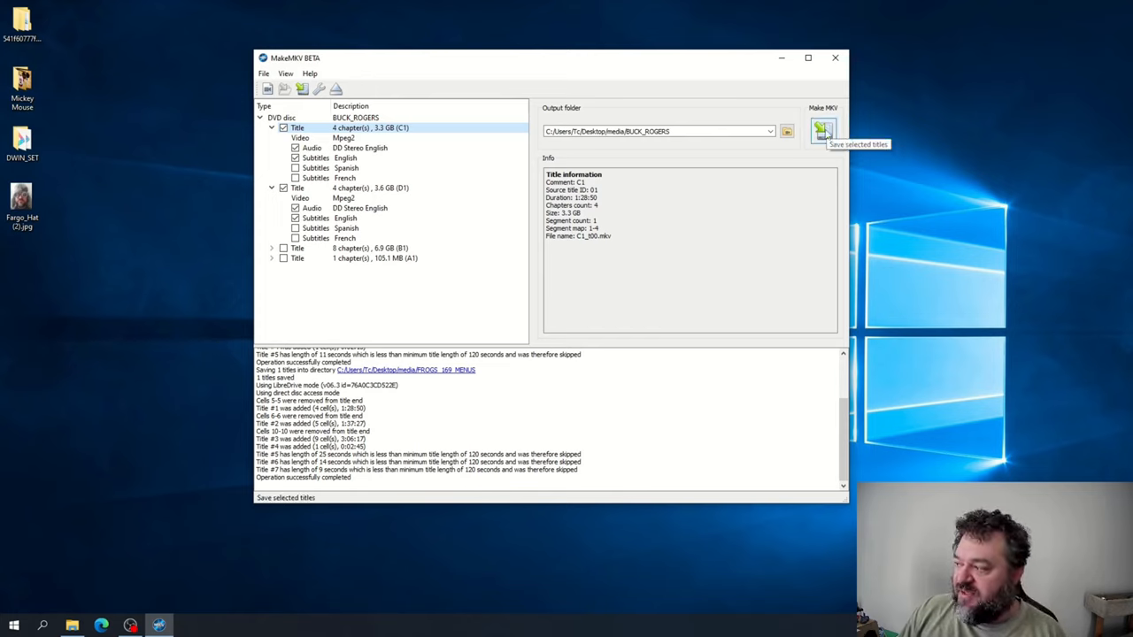
- Rip both selected titles to MKV, approving creation of the BUCK_ROGERS output folder
left_click(823, 131)
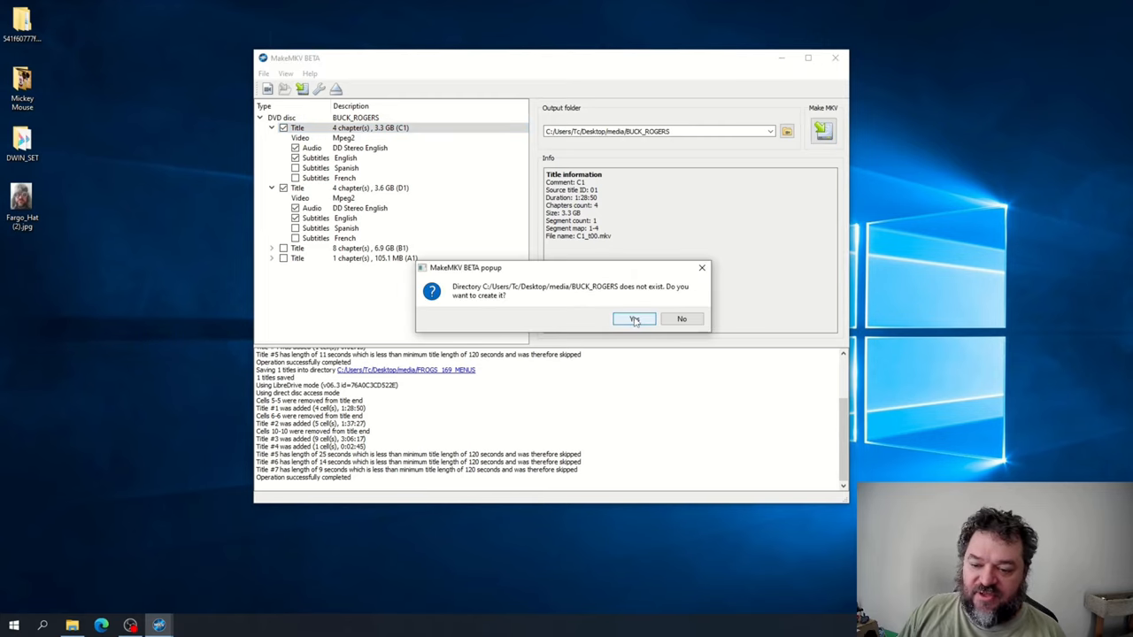
left_click(634, 318)
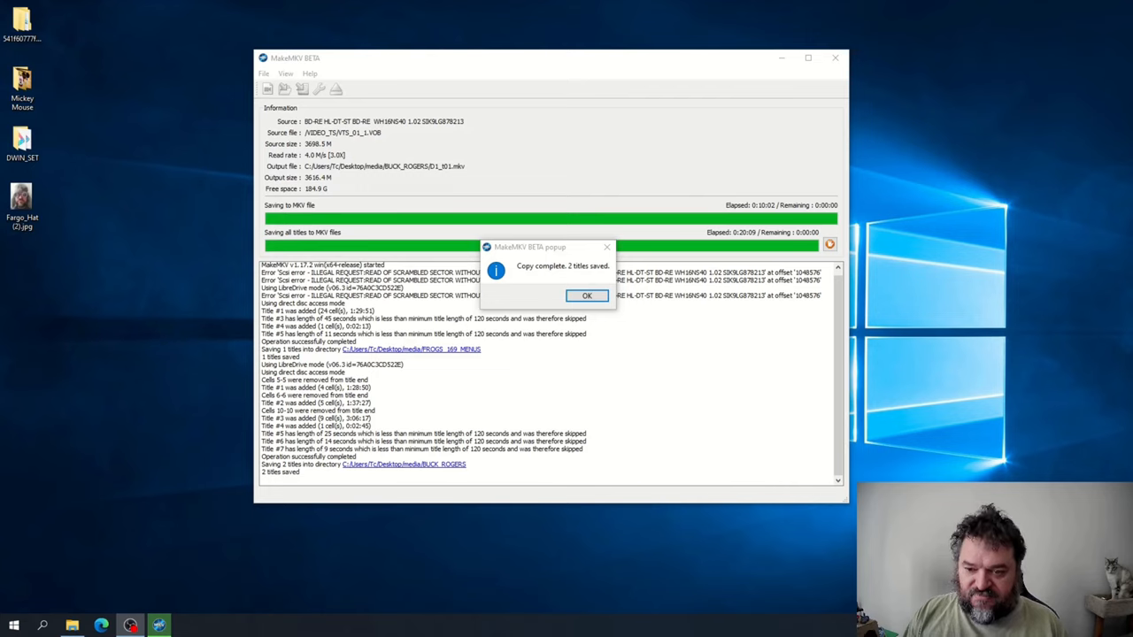
mouse_move(483, 353)
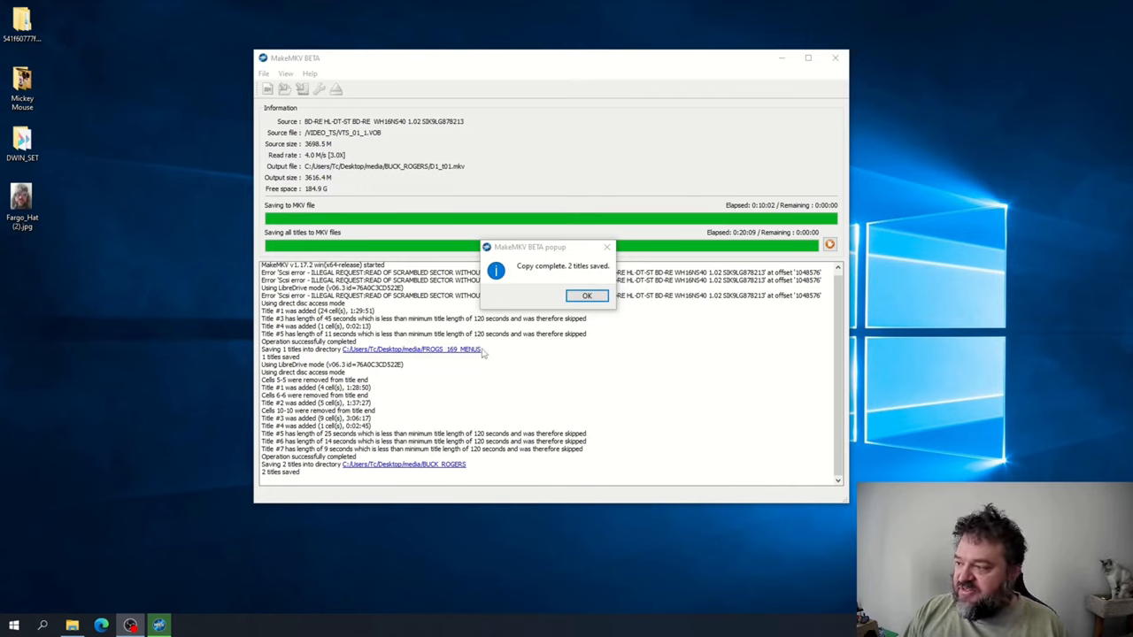
mouse_move(594, 274)
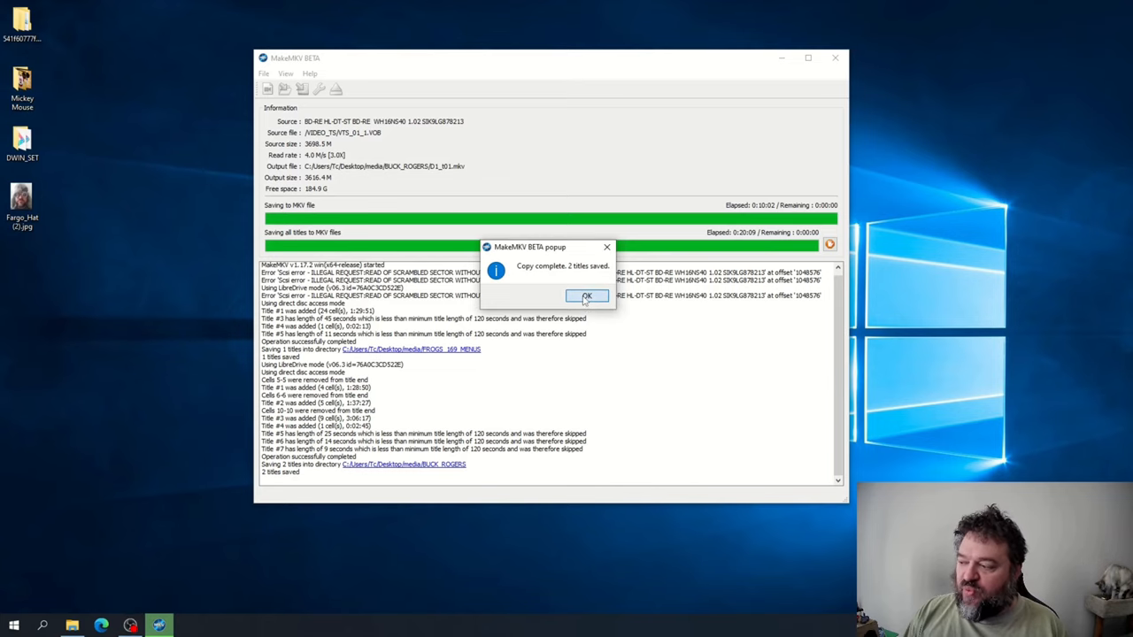
- Dismiss the 'Copy complete' popup reporting 2 titles saved
left_click(586, 296)
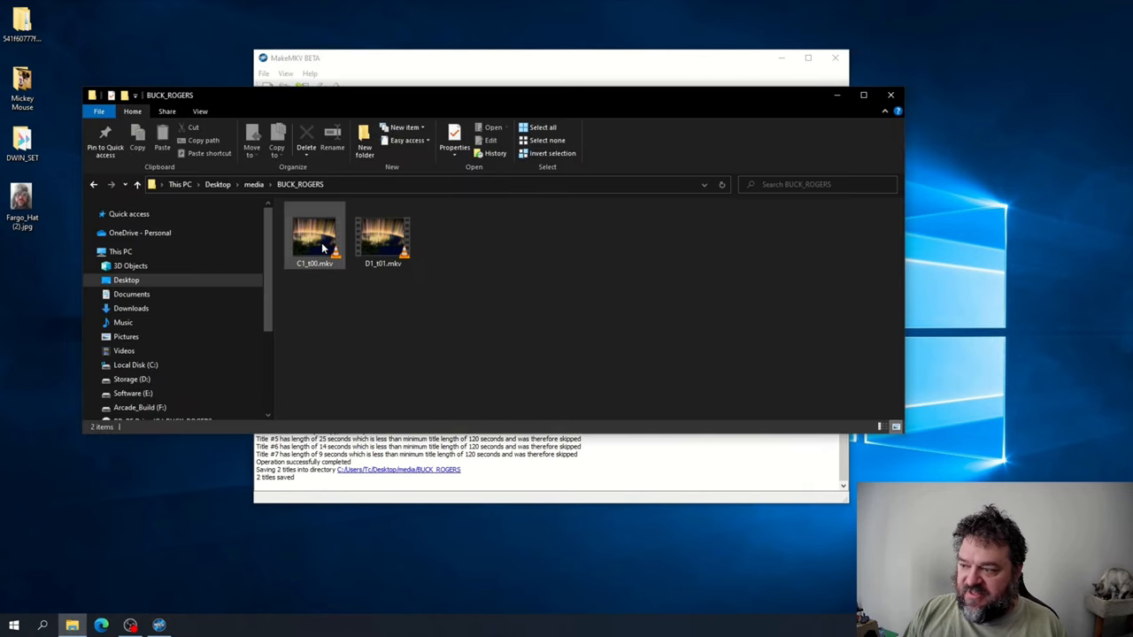
- Play C1_t00.mkv and D1_t01.mkv from the BUCK_ROGERS folder to check them
double_click(314, 237)
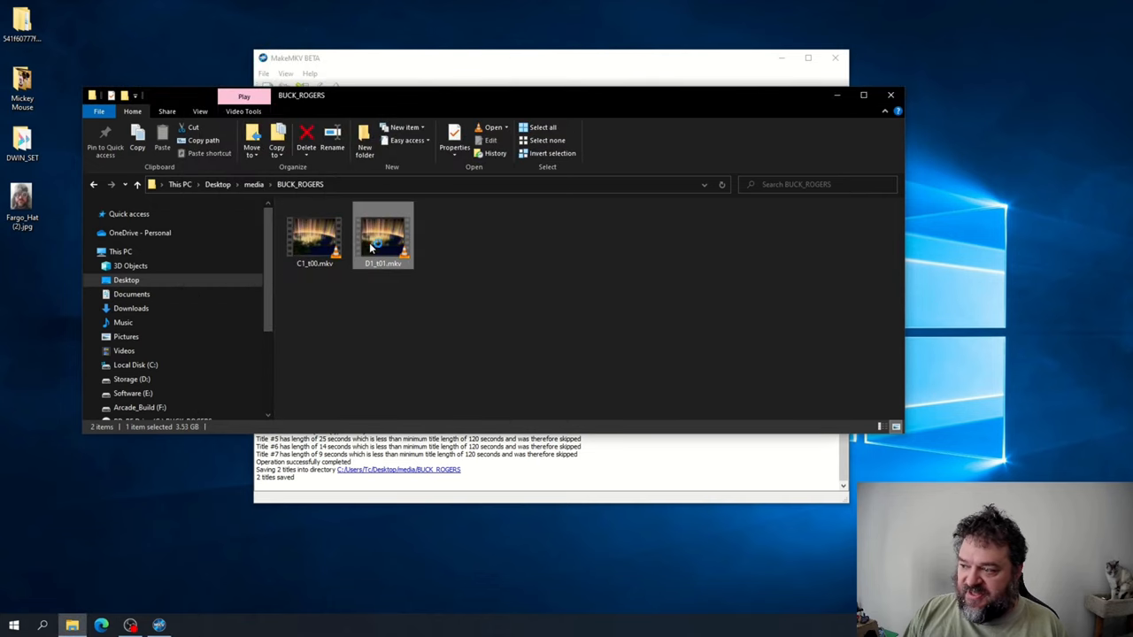
double_click(382, 234)
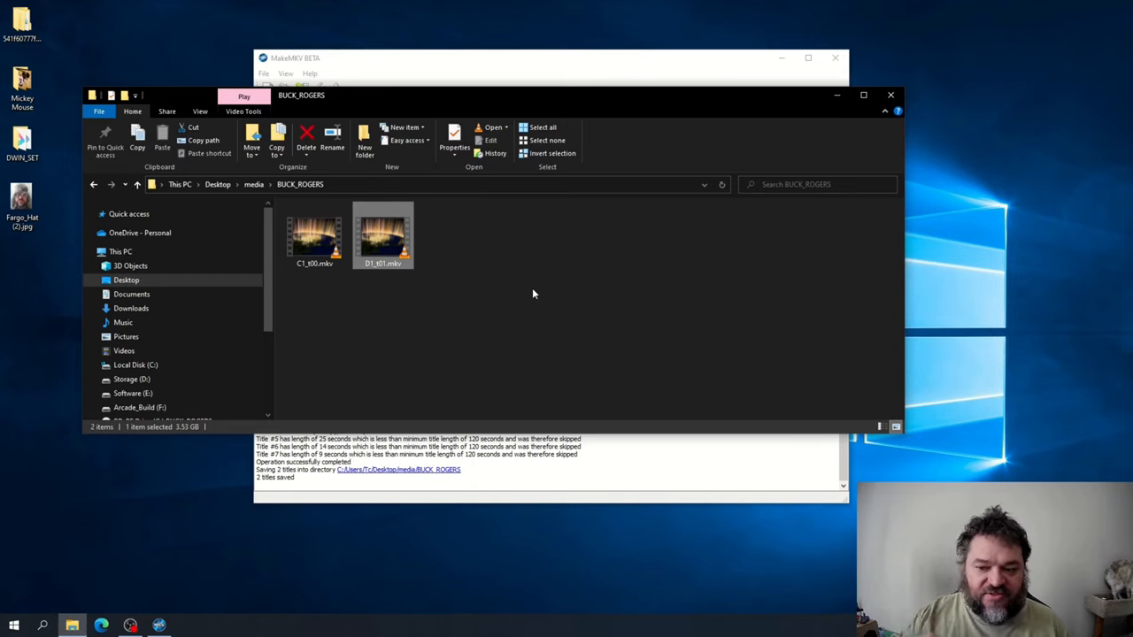
mouse_move(548, 265)
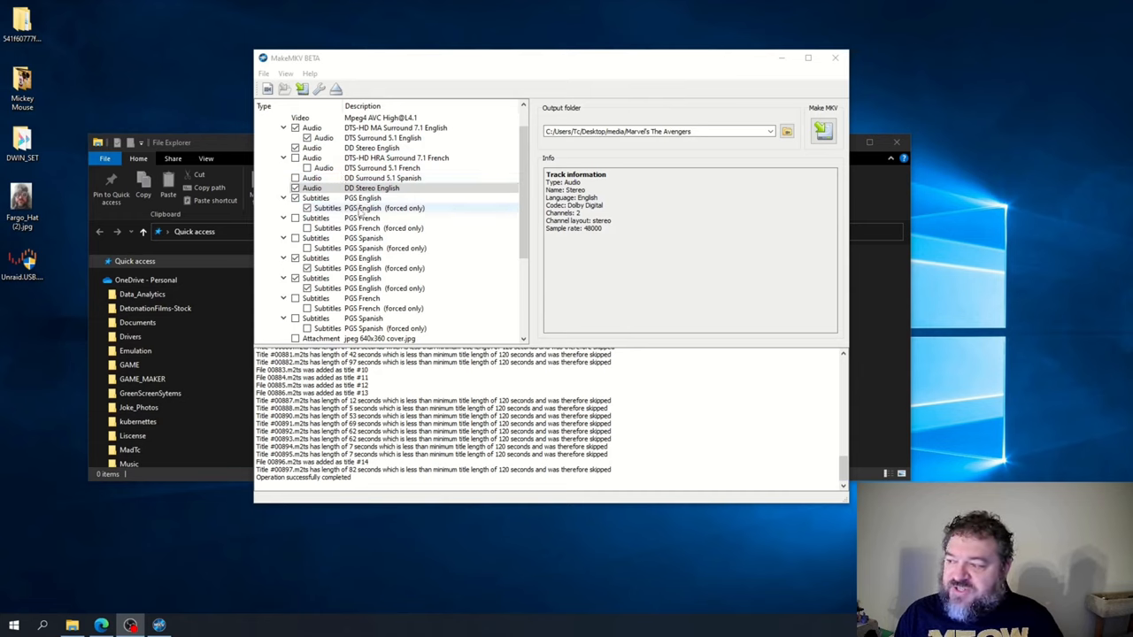
- Expand the Marvel's The Avengers main title to reveal its audio and subtitle tracks
left_click(363, 238)
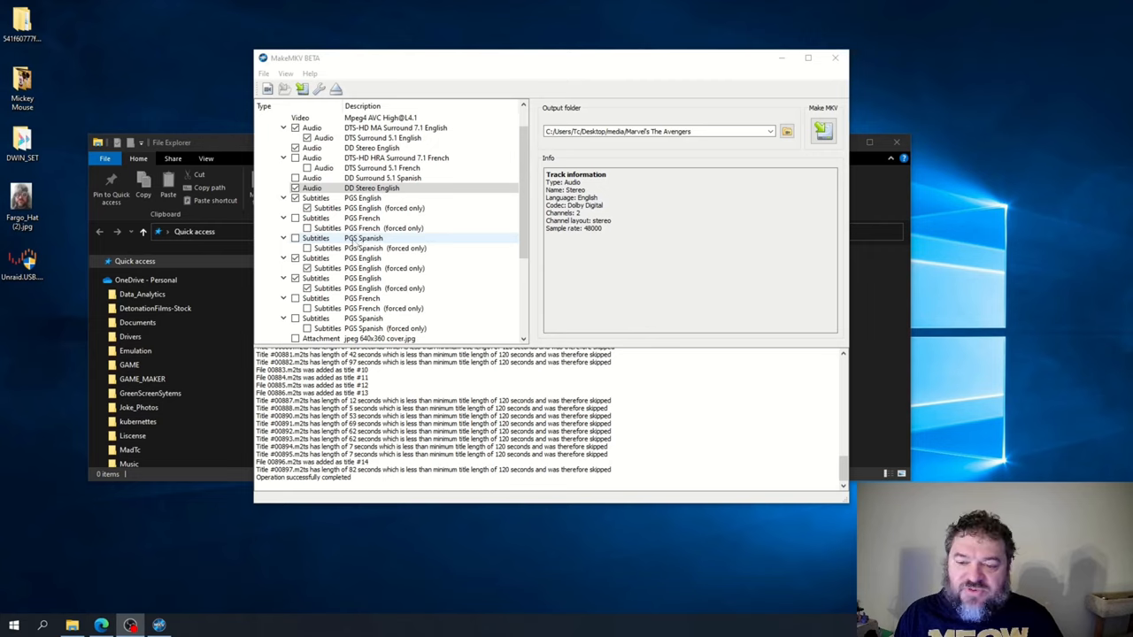
mouse_move(351, 245)
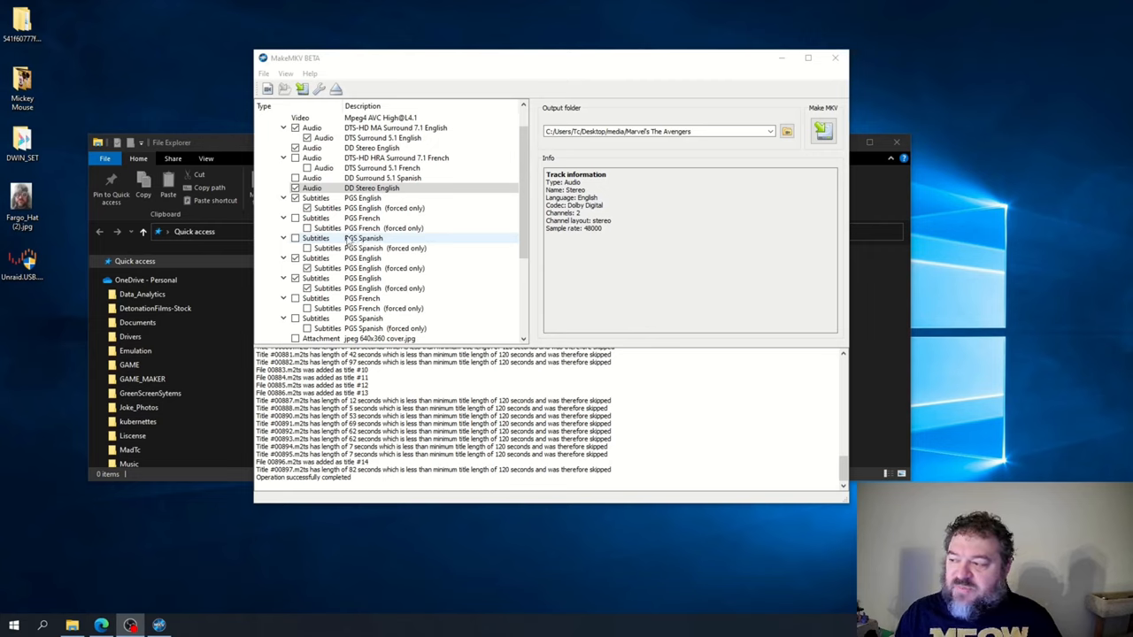
left_click(383, 228)
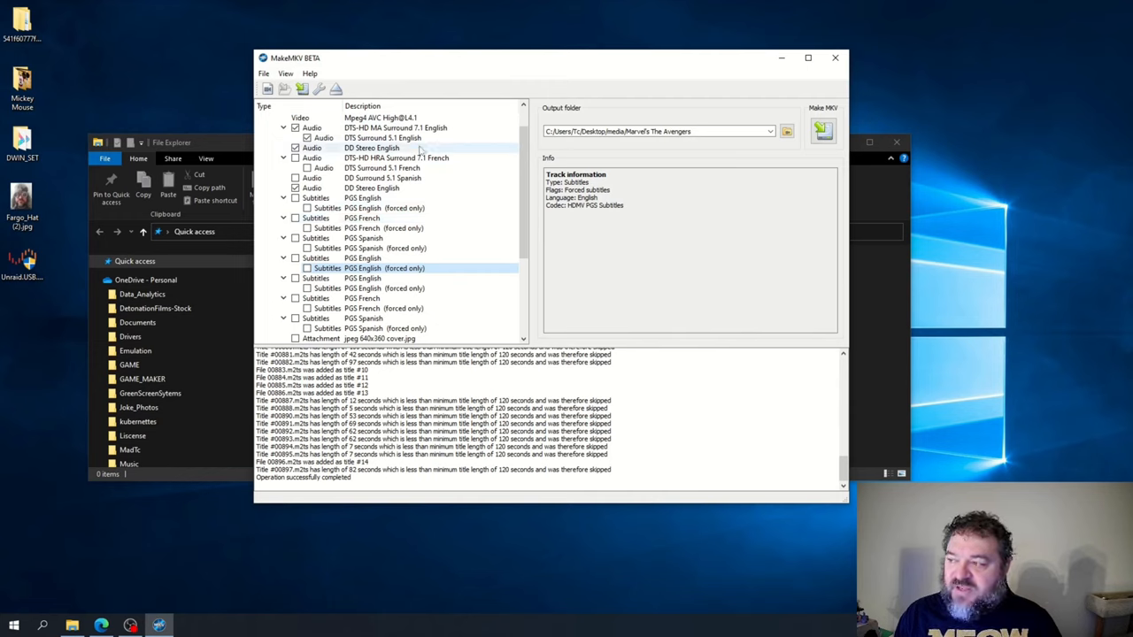
- Uncheck the second DD Stereo English track, keeping two English audio tracks in the 34.4 GB title
left_click(403, 137)
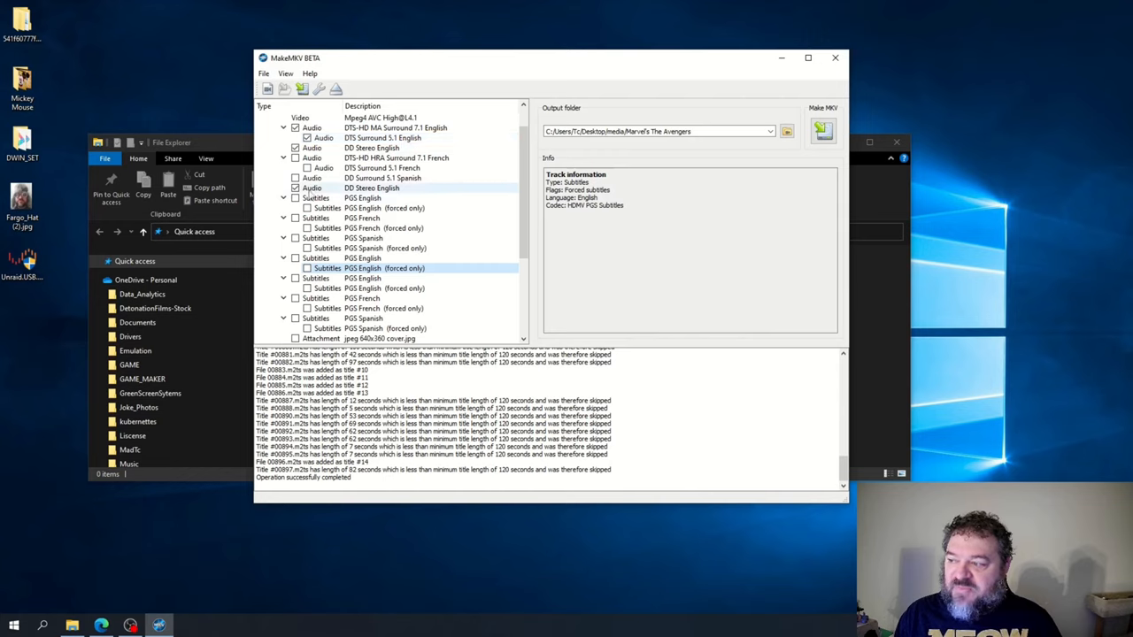
left_click(295, 187)
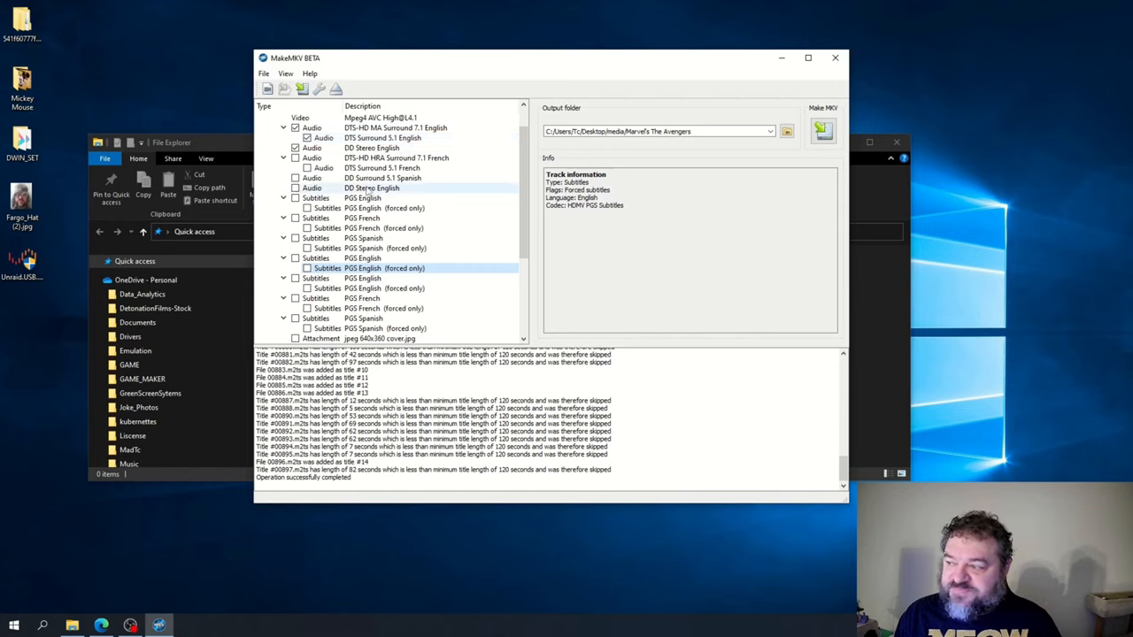
left_click(382, 178)
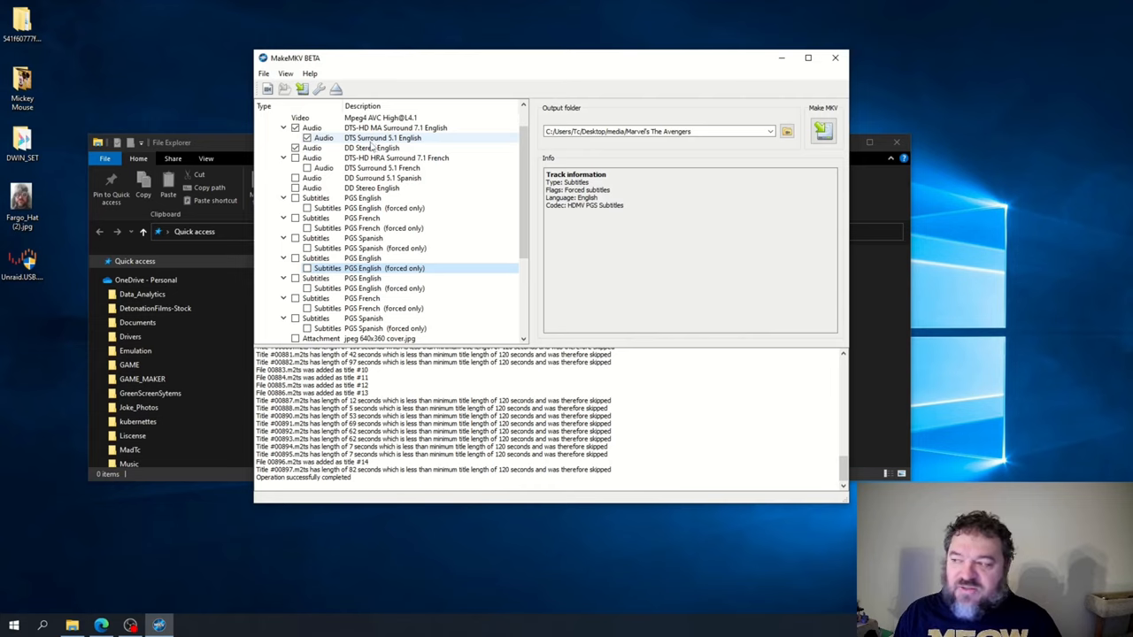
mouse_move(375, 145)
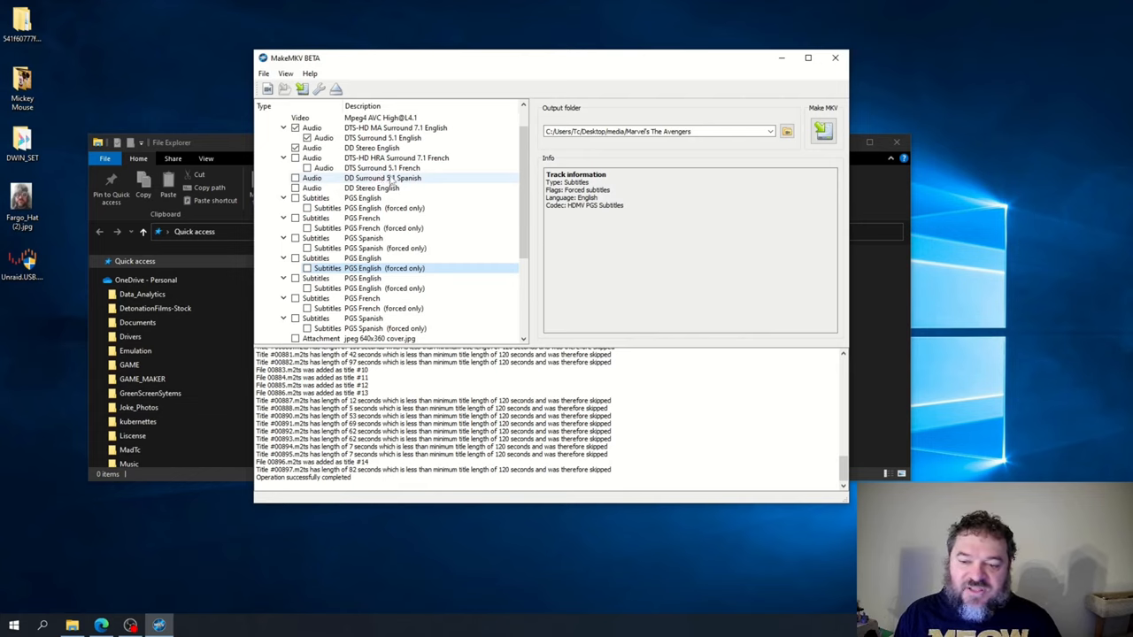
left_click(372, 187)
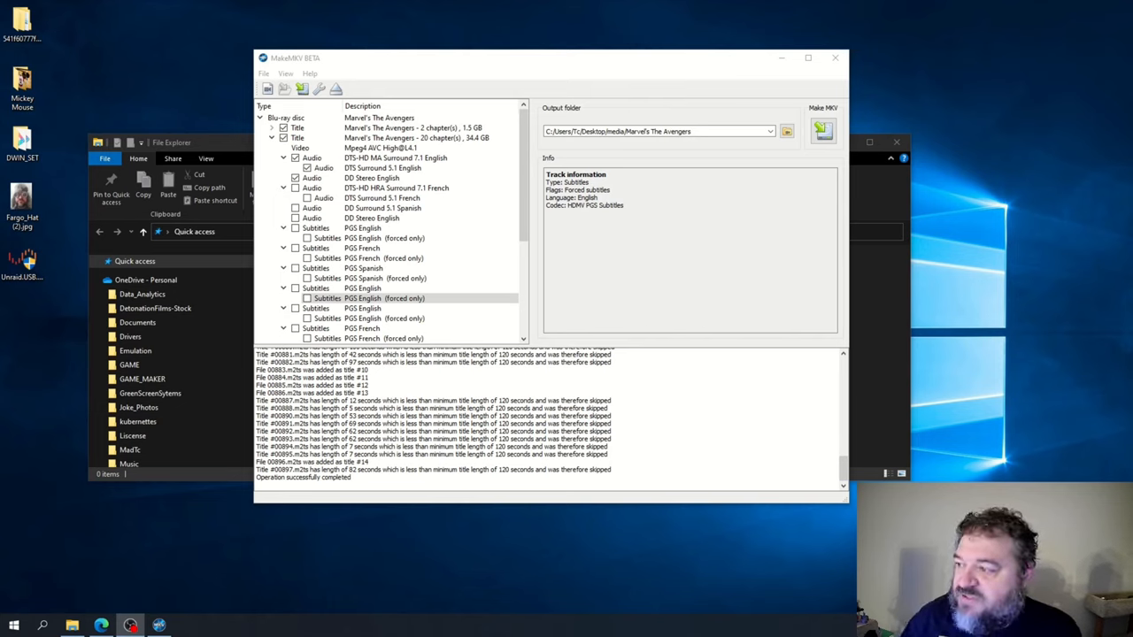
- Select the DTS Surround 5.1 English track to show its six-channel 48 kHz details
left_click(383, 167)
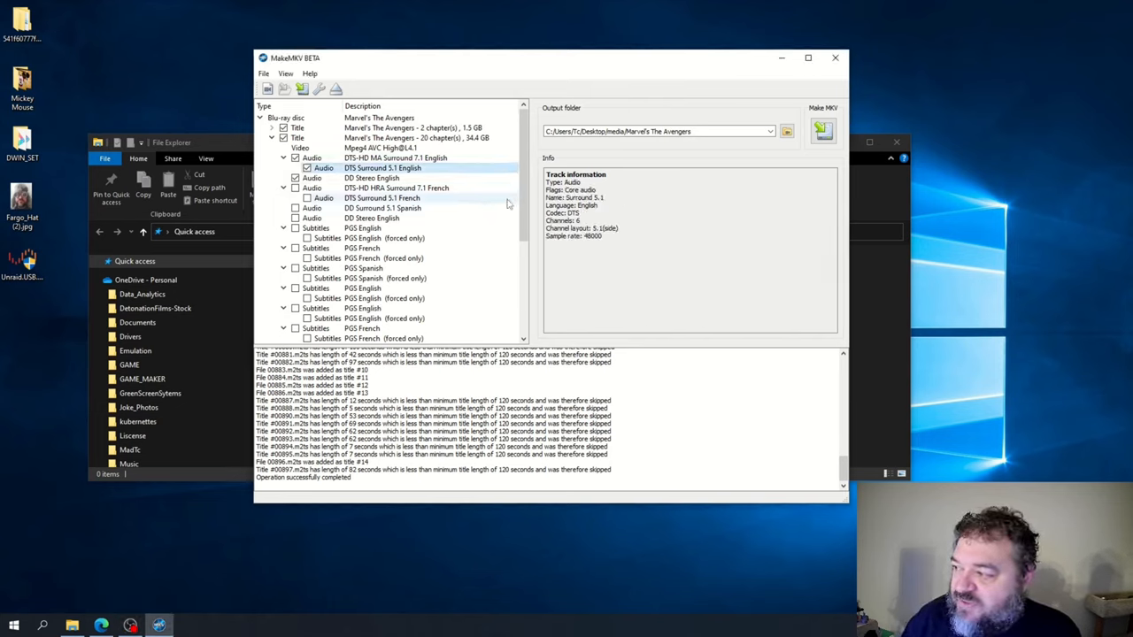